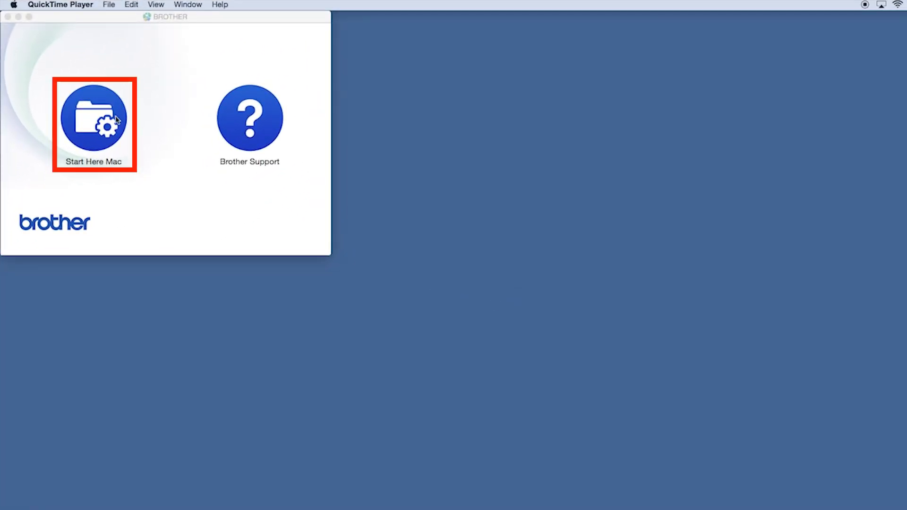
Step: Launch Start Here Mac and choose a Local Connection (USB) setup
double_click(95, 118)
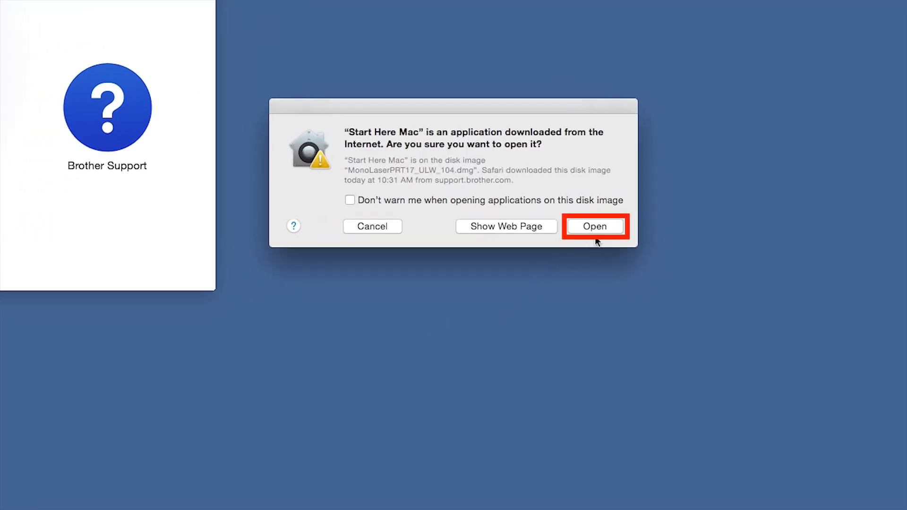
click(595, 227)
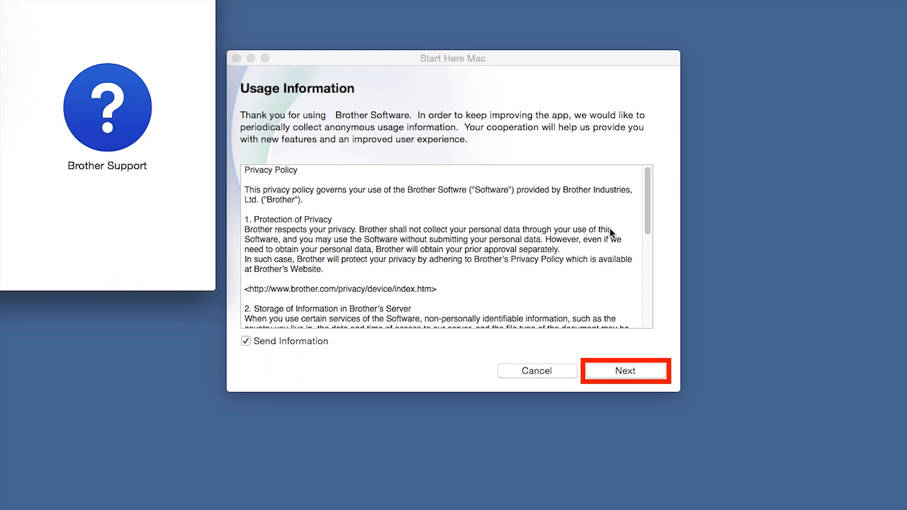
click(626, 371)
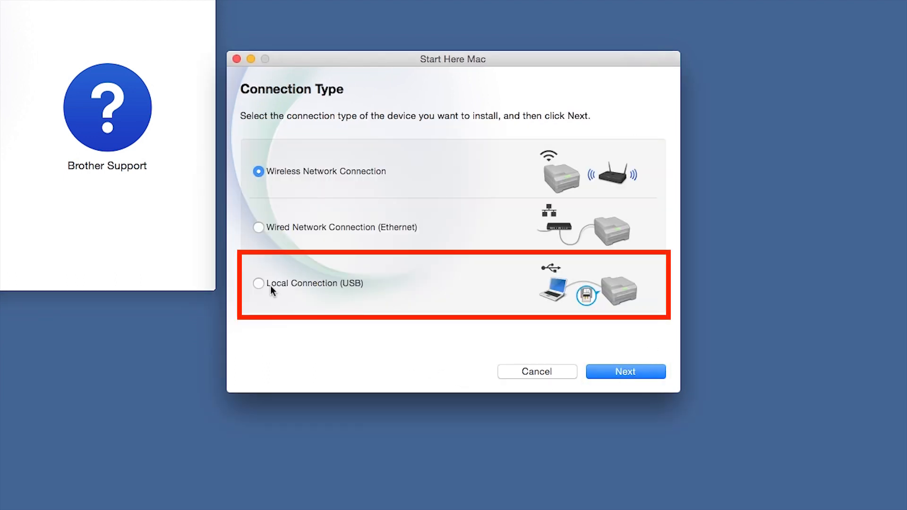
click(258, 284)
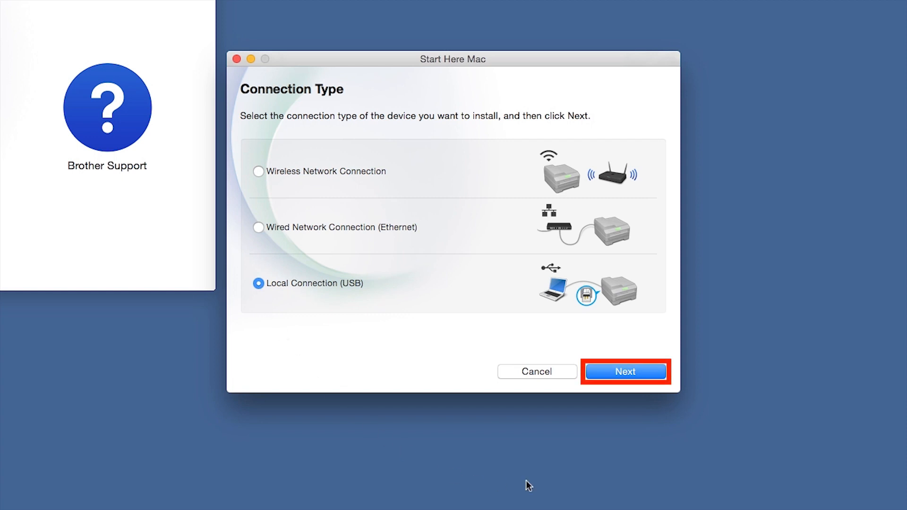
click(624, 372)
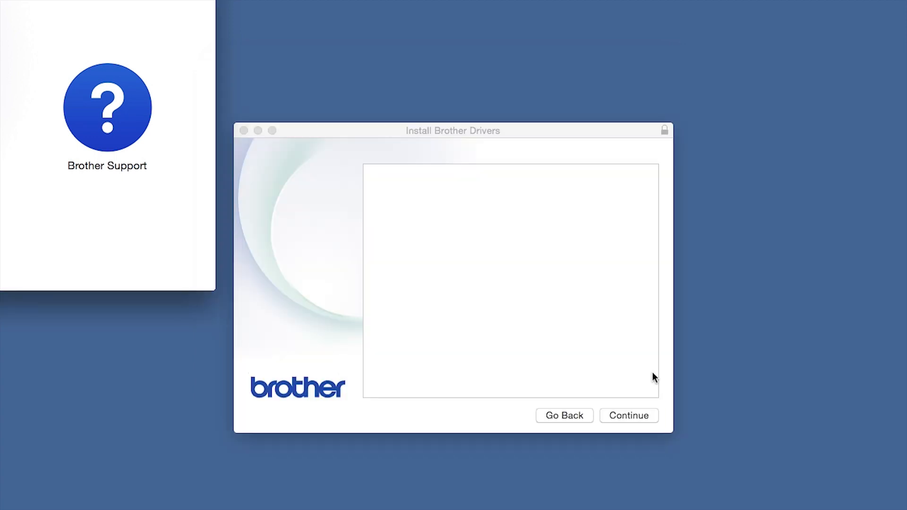
Step: Pass the introduction and Read Me, agree to the license, and start the standard install
click(628, 415)
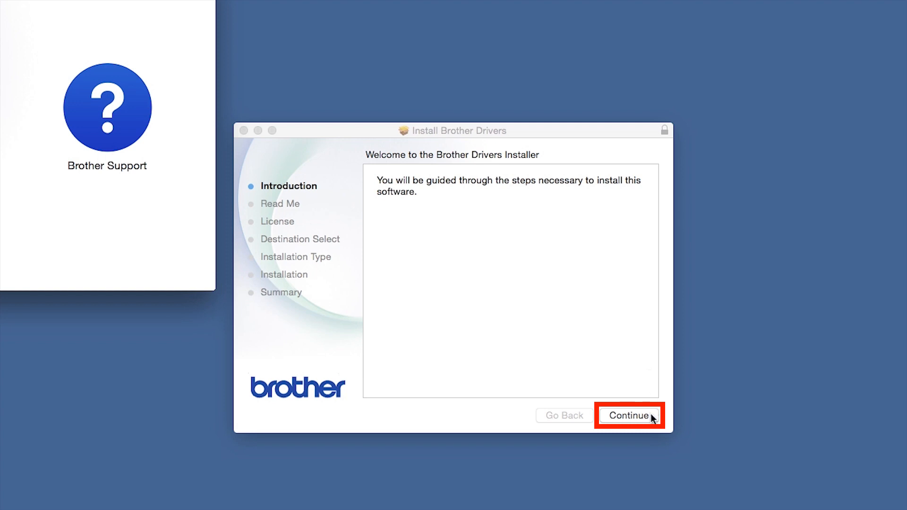
click(629, 415)
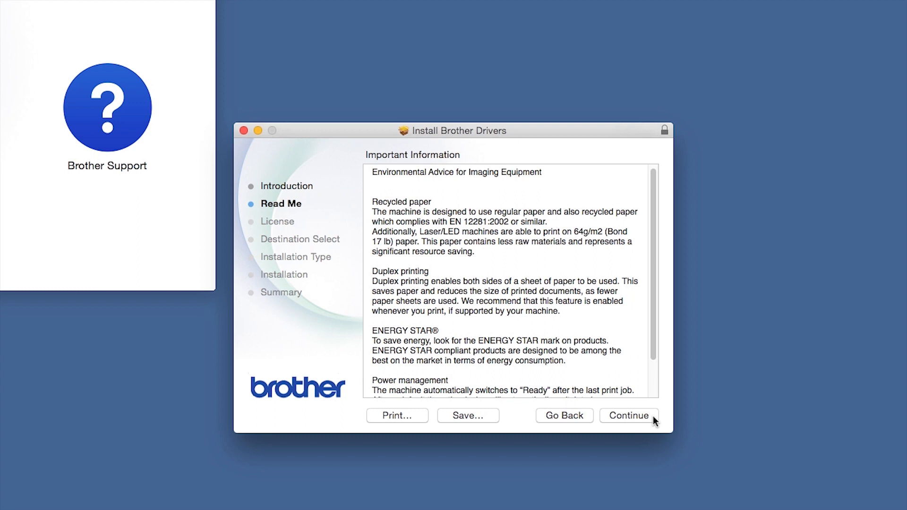
click(629, 415)
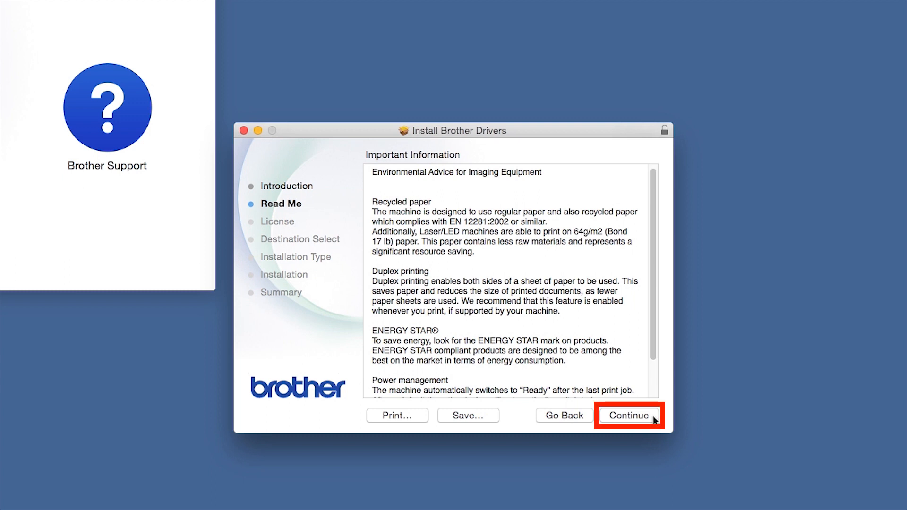
click(628, 415)
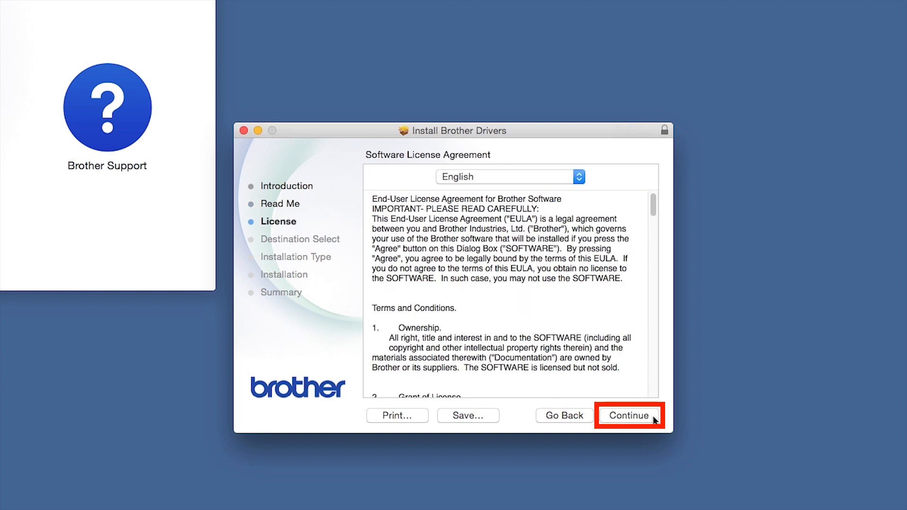
click(629, 415)
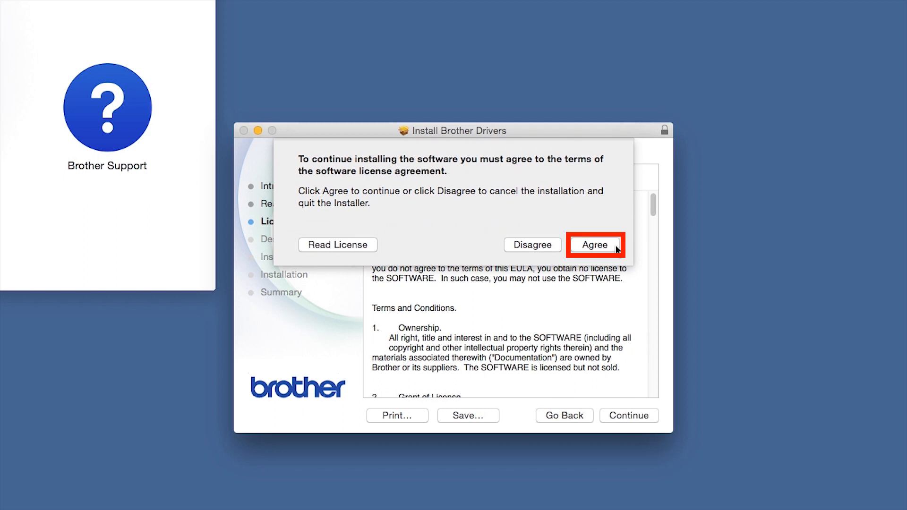
click(594, 245)
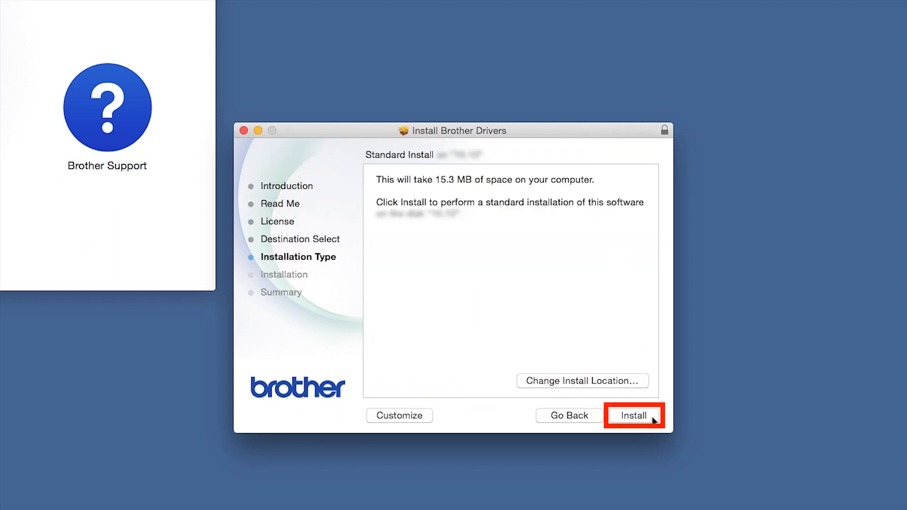
click(633, 415)
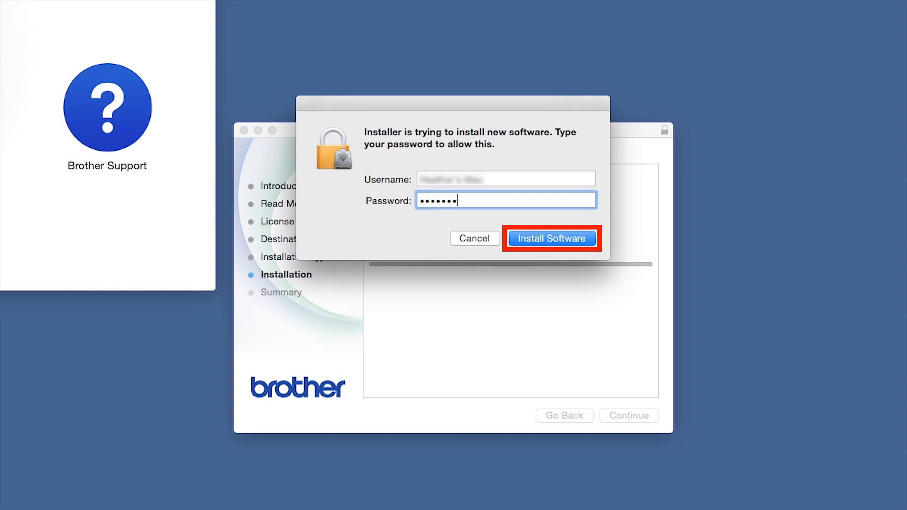
Step: Authorize the Brother driver installation and close the installer once it succeeds
click(549, 238)
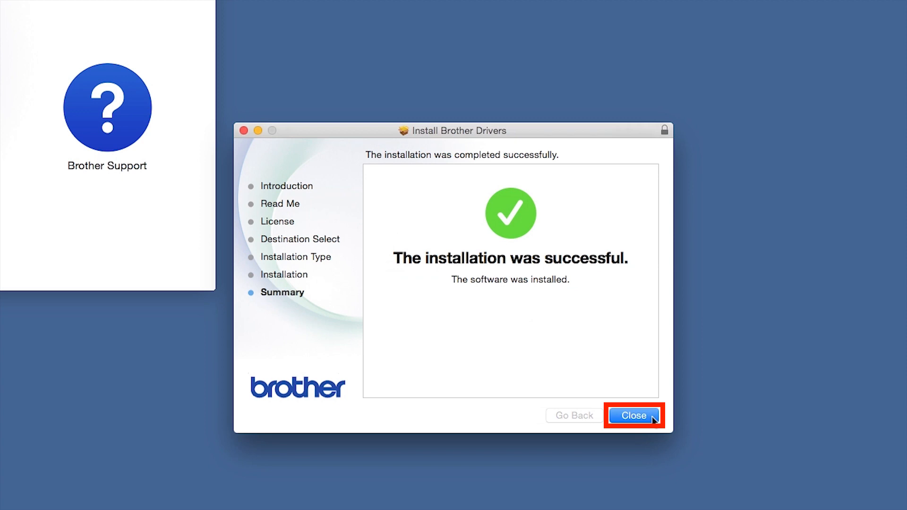
click(634, 415)
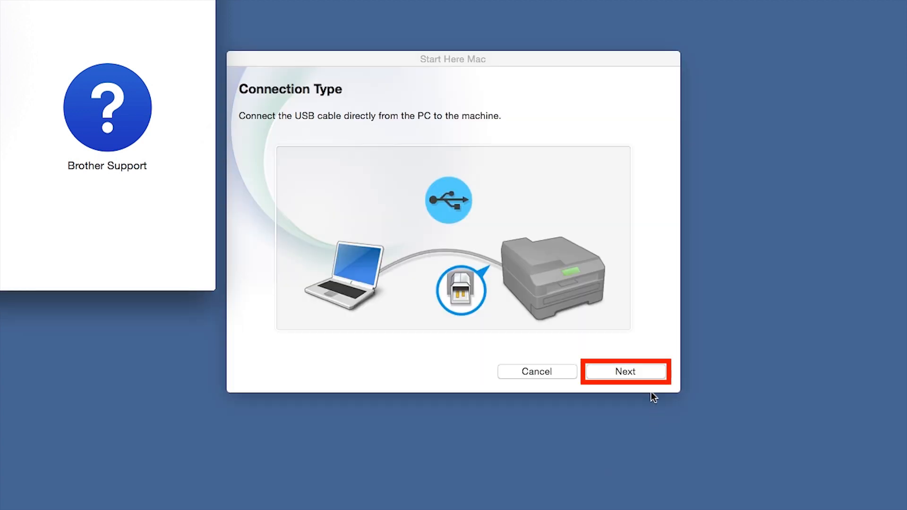
Step: Finish the USB cable step and bring up the system Add Printer window
click(624, 371)
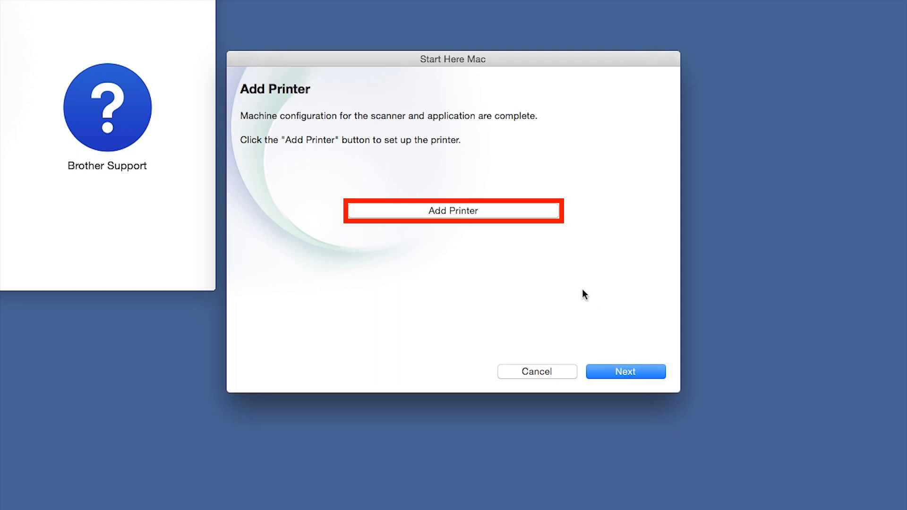
click(453, 210)
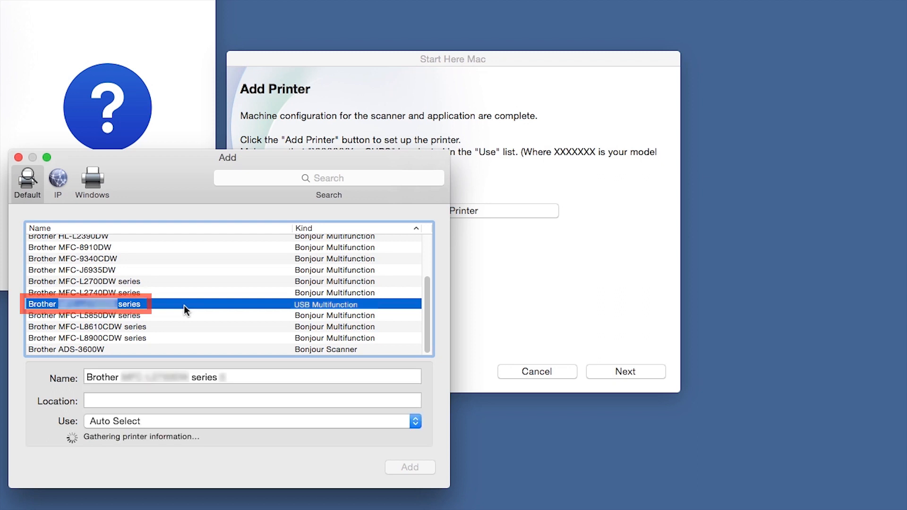
Step: Add the USB Multifunction Brother printer using the Brother series CUPS driver
click(414, 421)
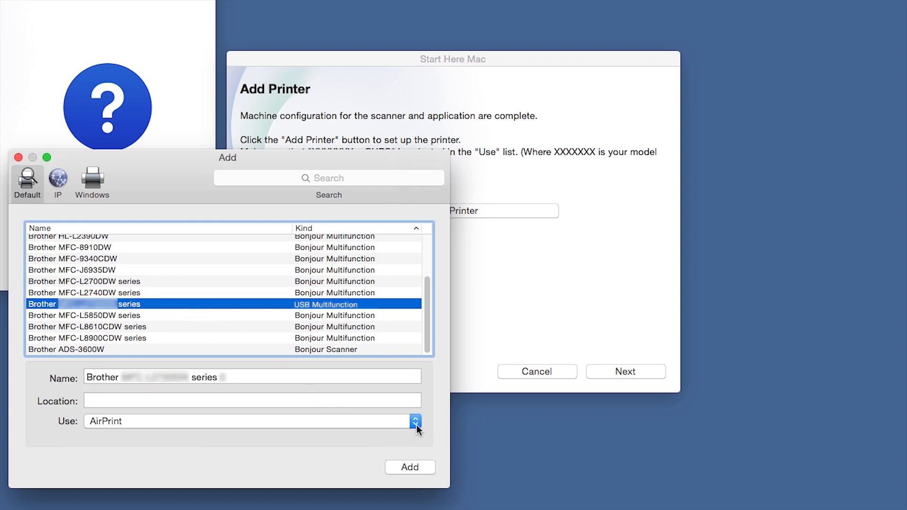
click(415, 421)
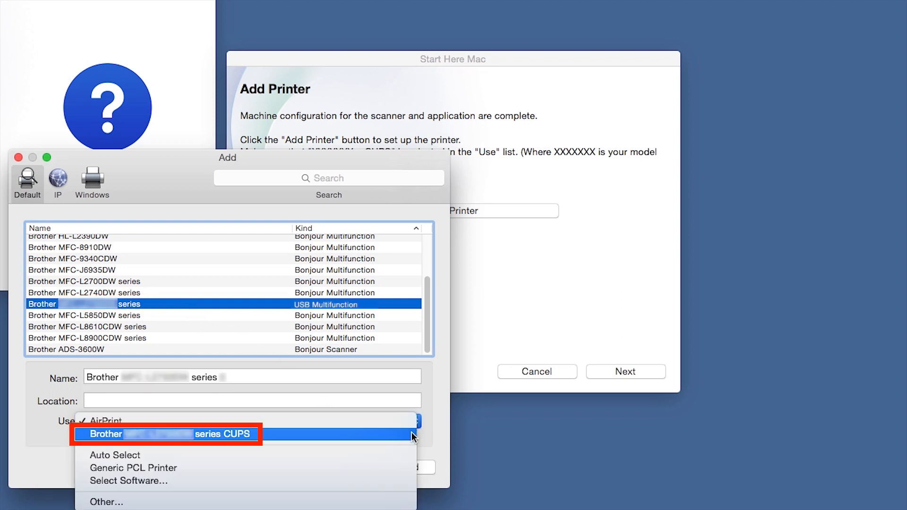
click(167, 433)
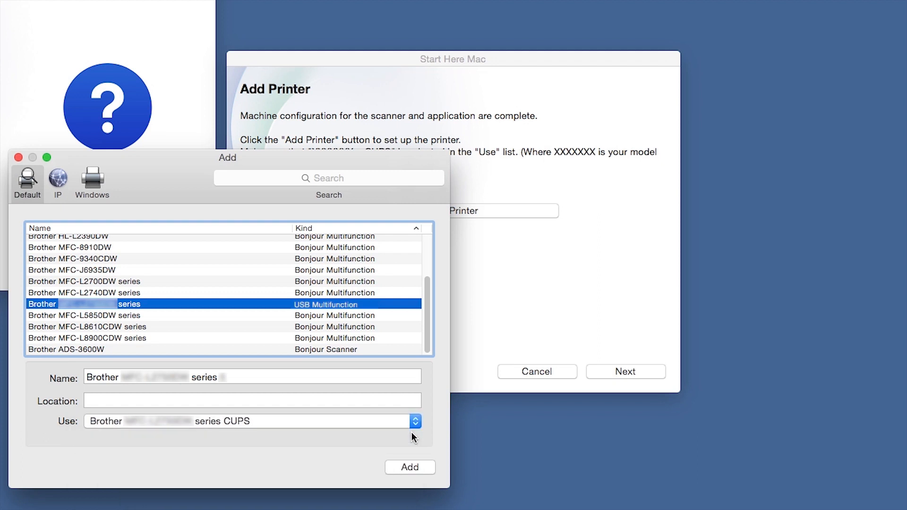
click(410, 467)
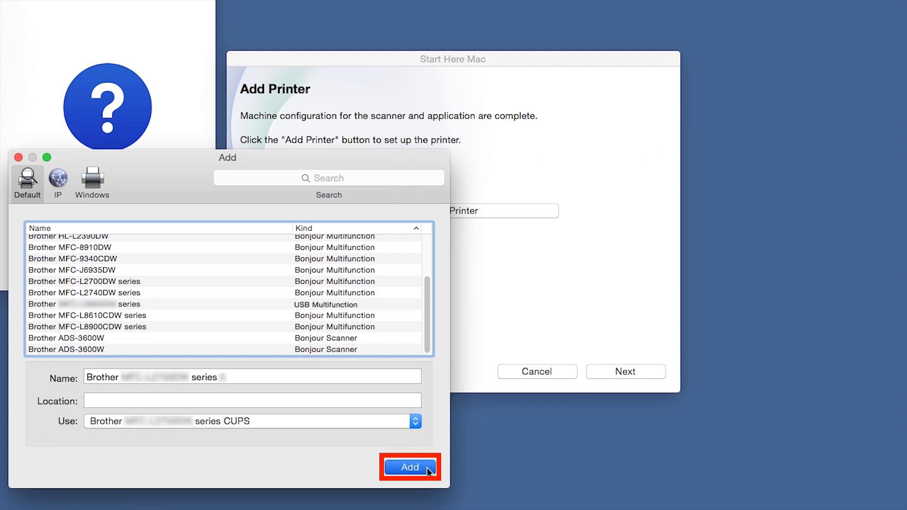
click(410, 467)
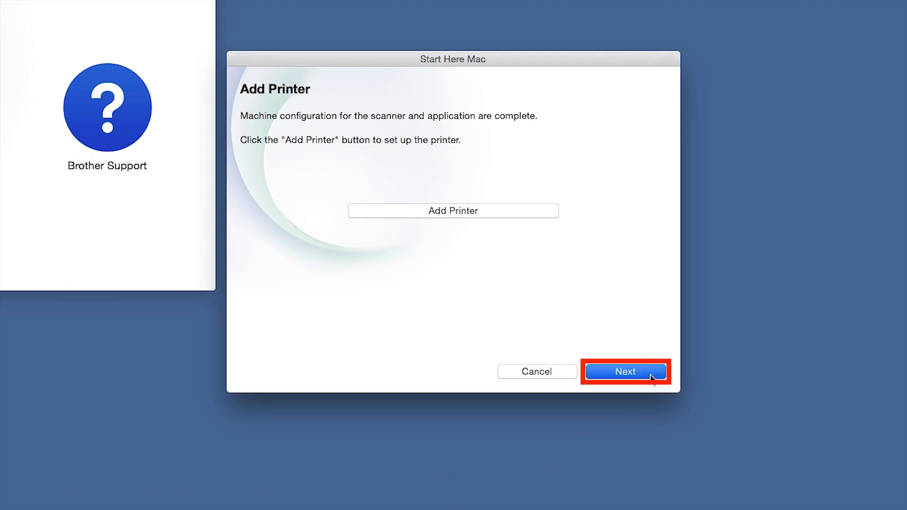
Step: Skip past the Add Printer, iPrint&Scan and Brother Support pages to Setup Complete
click(624, 371)
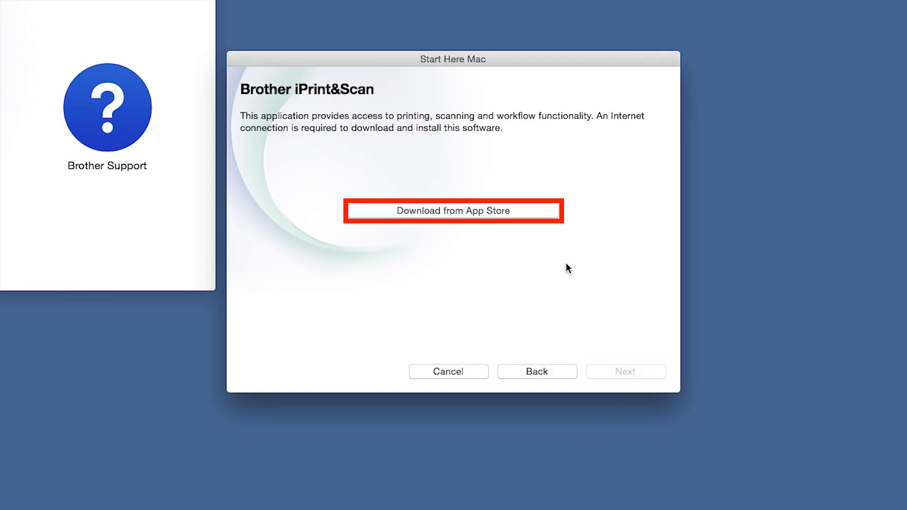
click(453, 210)
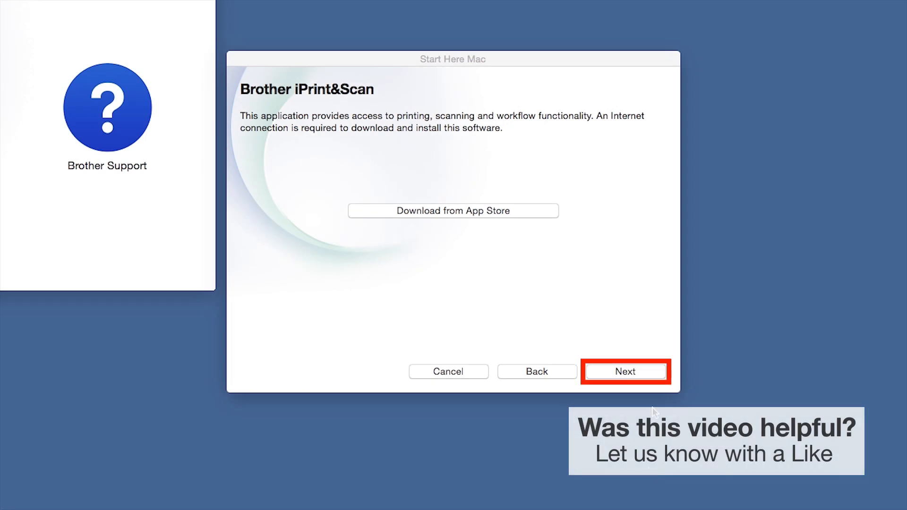
click(625, 371)
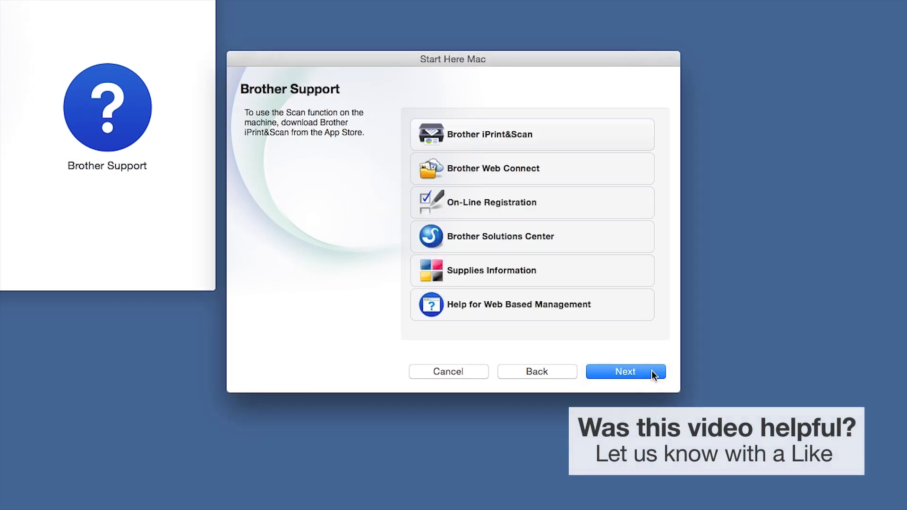
click(625, 371)
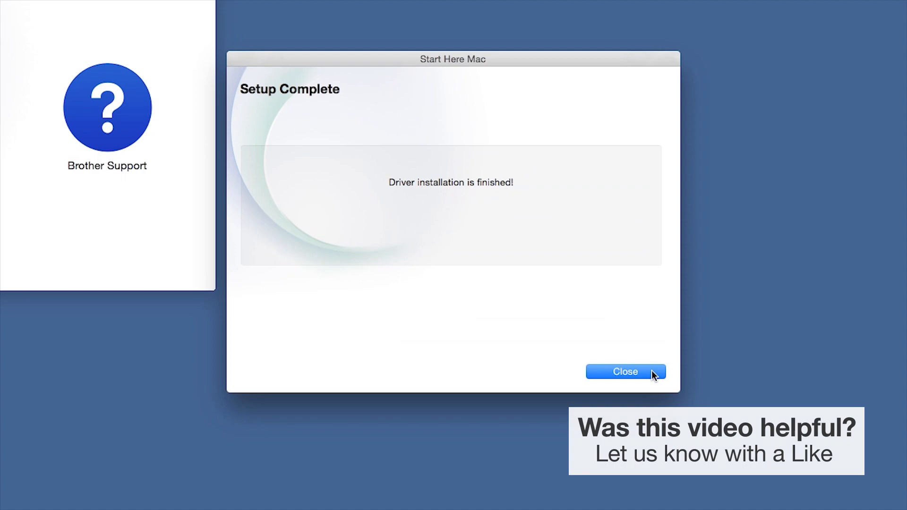